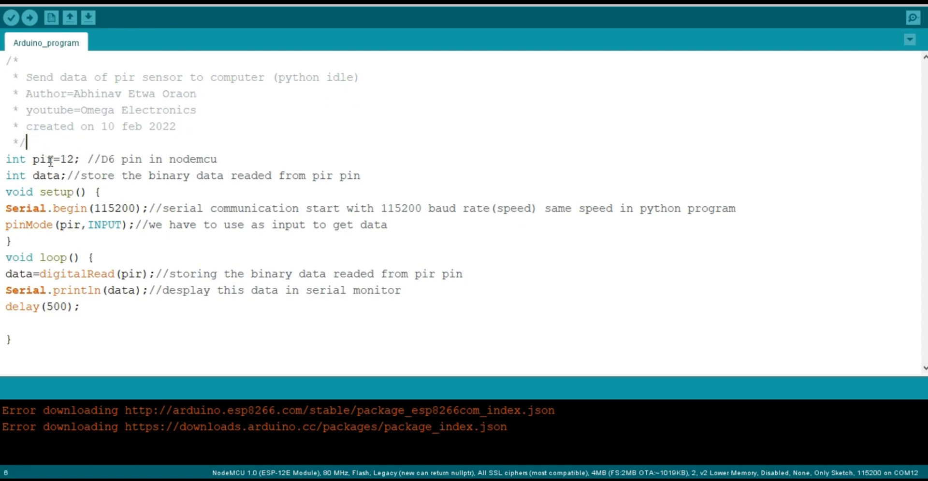
double_click(43, 159)
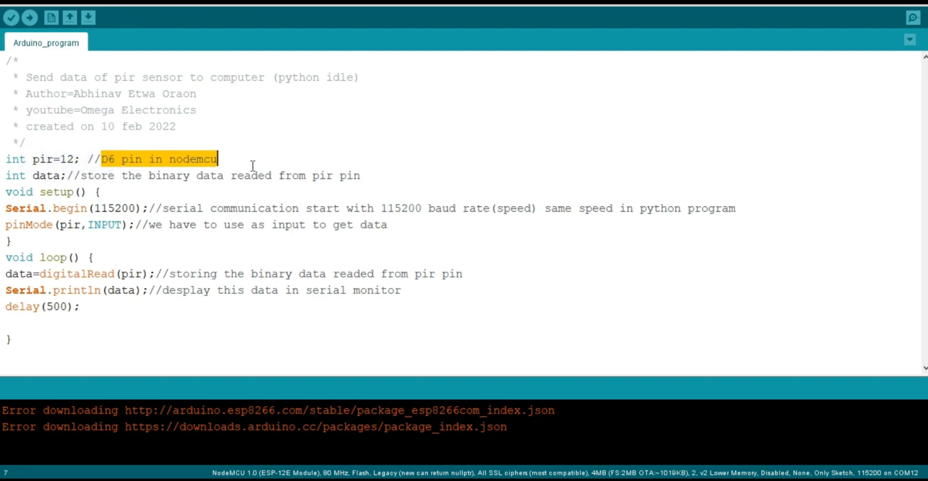
double_click(45, 176)
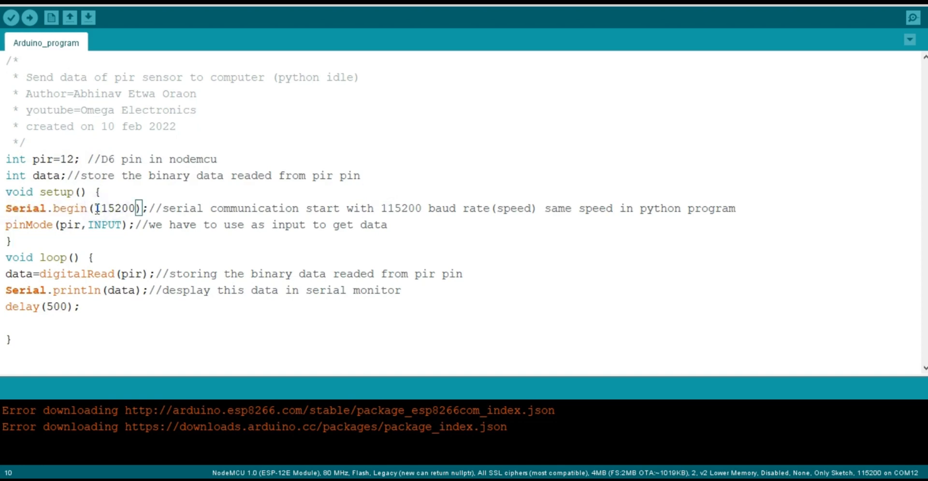
double_click(116, 209)
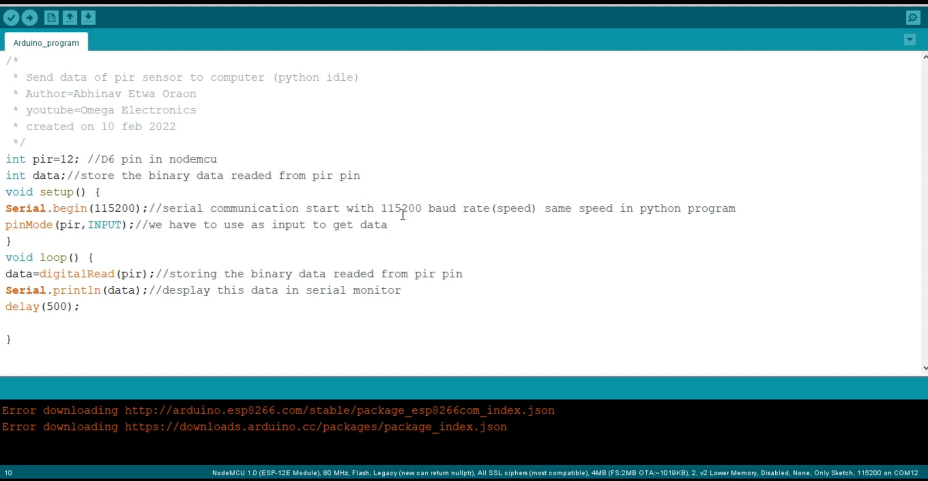
left_click_drag(383, 208, 388, 225)
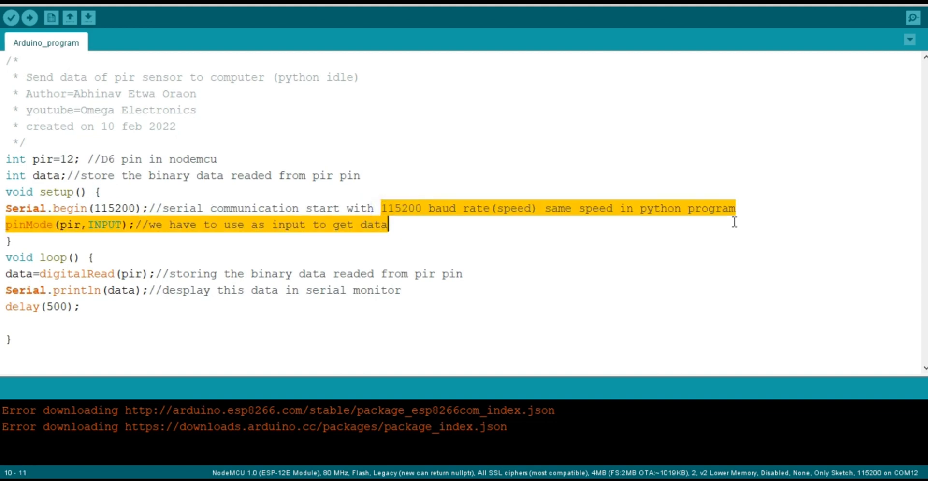
left_click(80, 225)
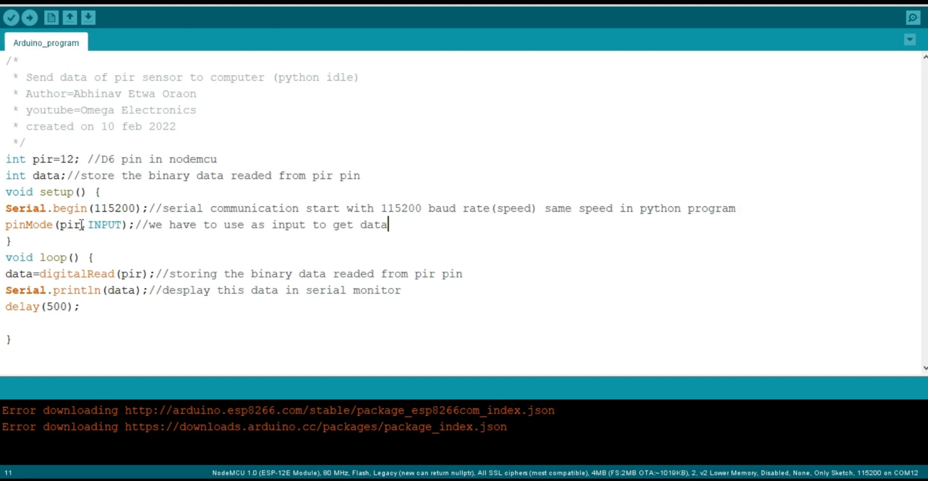
double_click(69, 224)
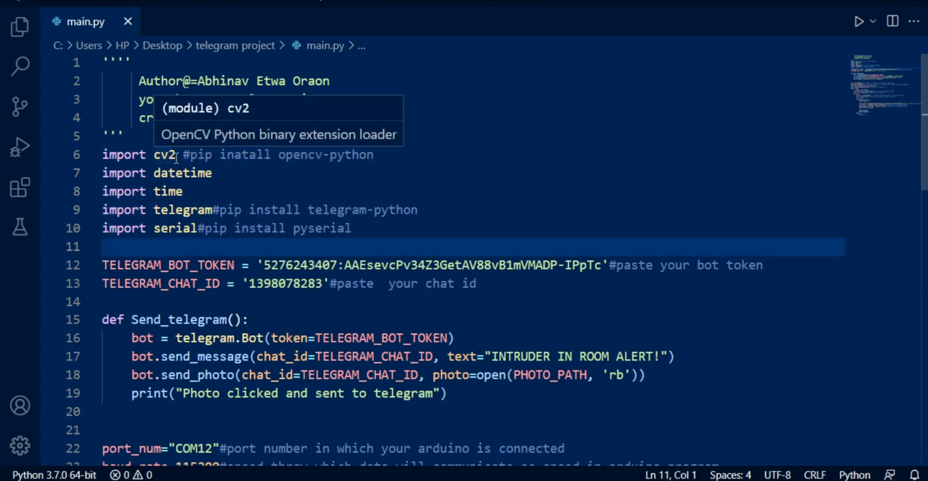
mouse_move(185, 173)
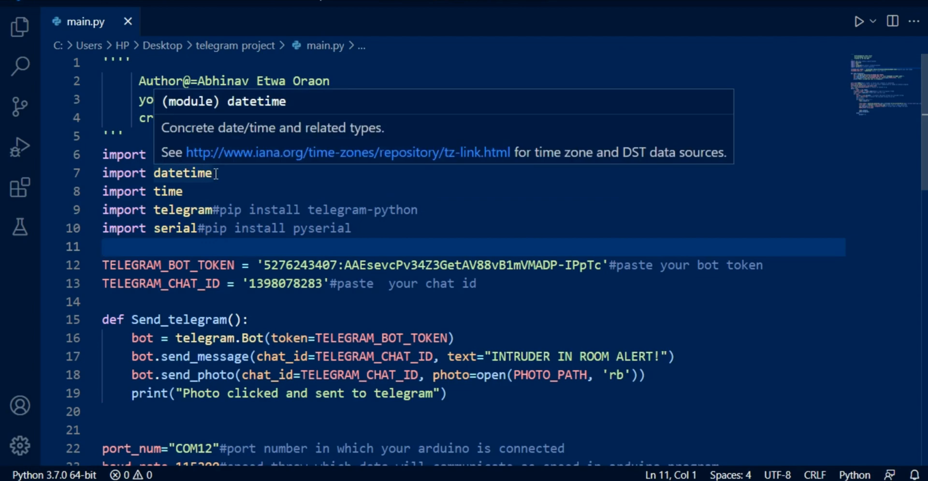
double_click(184, 173)
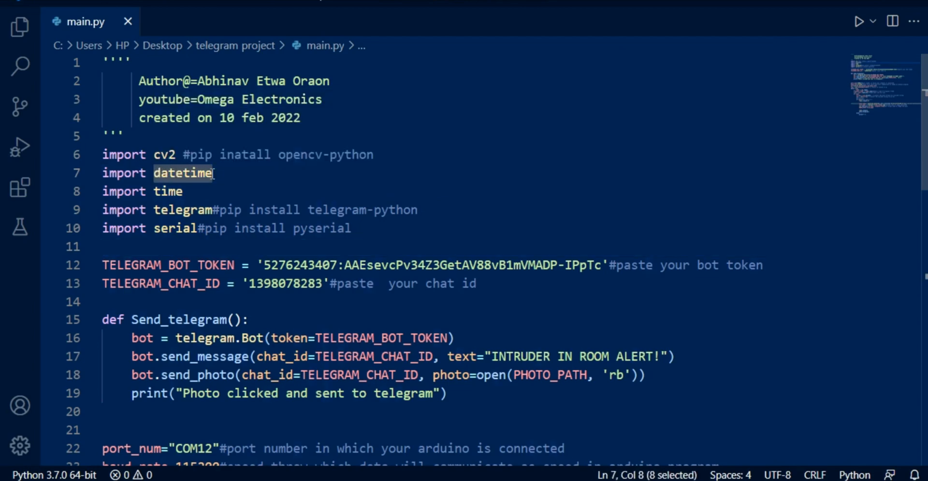
left_click(174, 191)
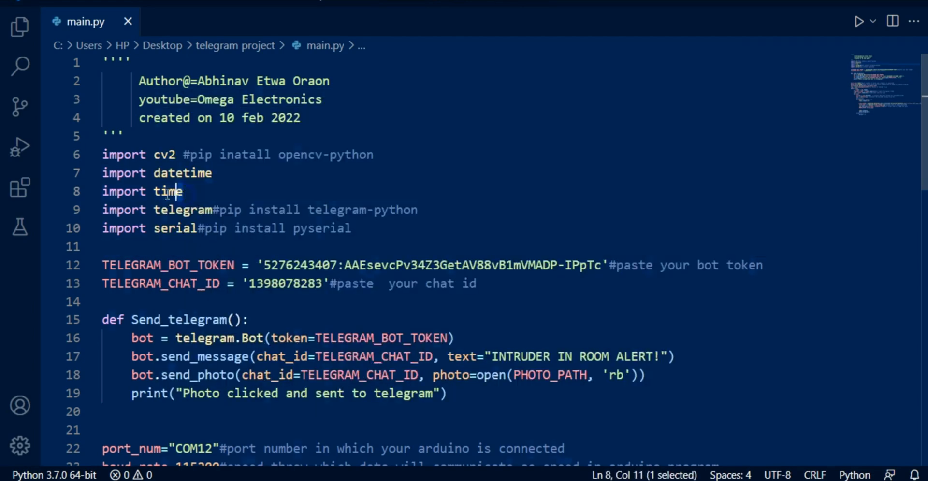
double_click(167, 191)
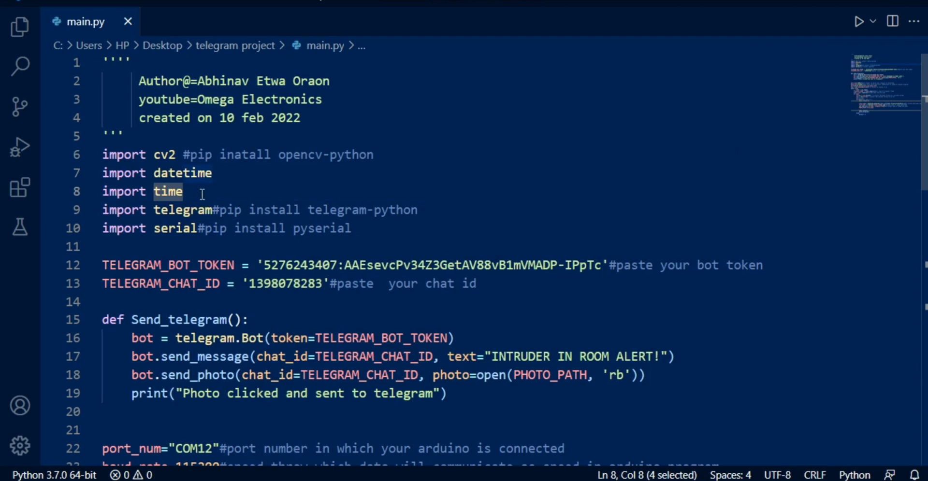
mouse_move(183, 210)
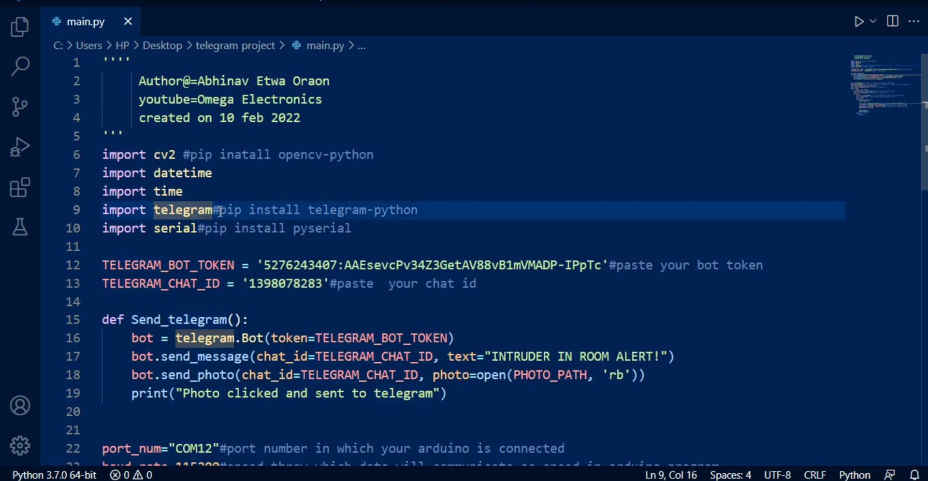
left_click_drag(216, 210, 418, 210)
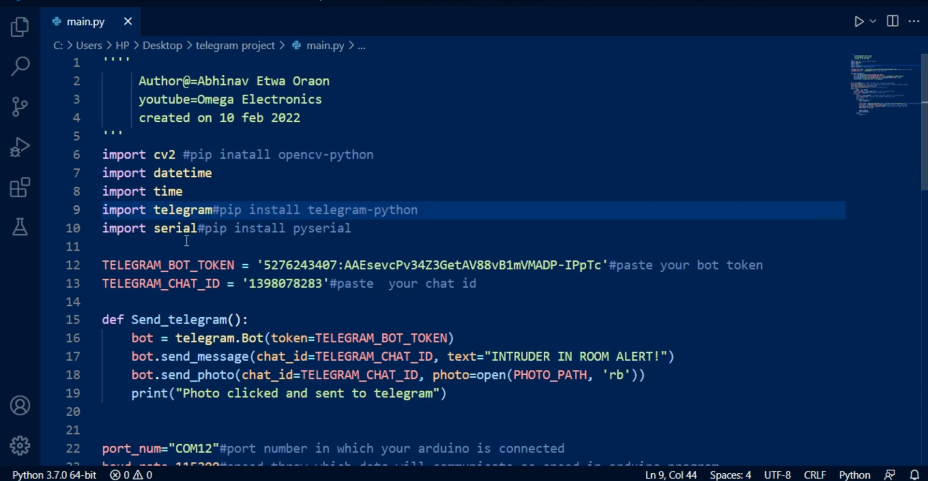
left_click(419, 210)
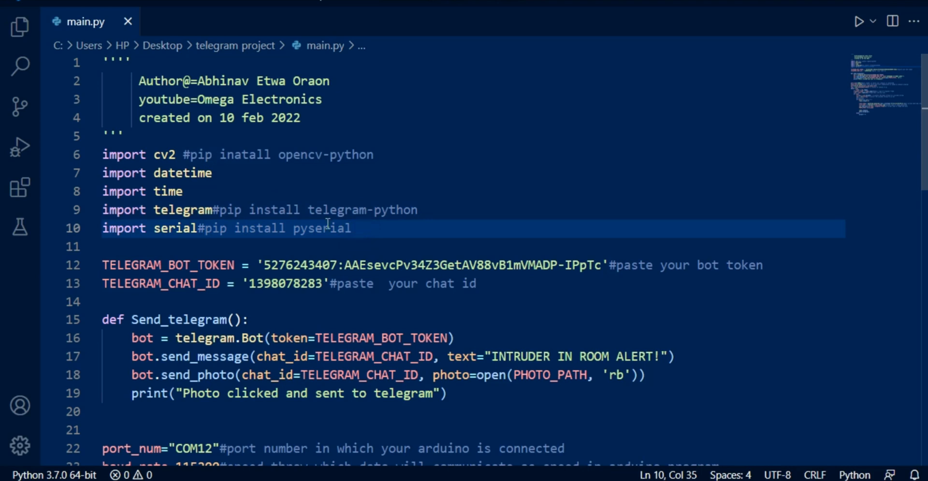
mouse_move(215, 223)
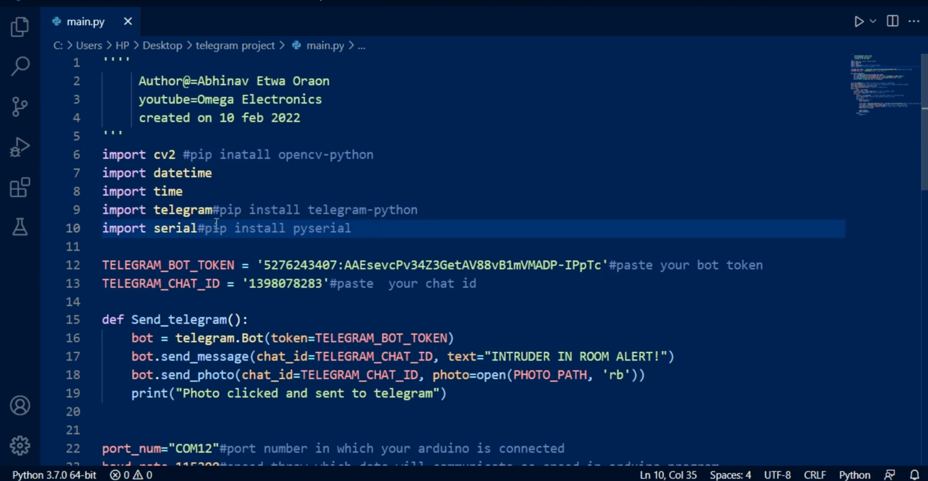
left_click_drag(212, 209, 415, 210)
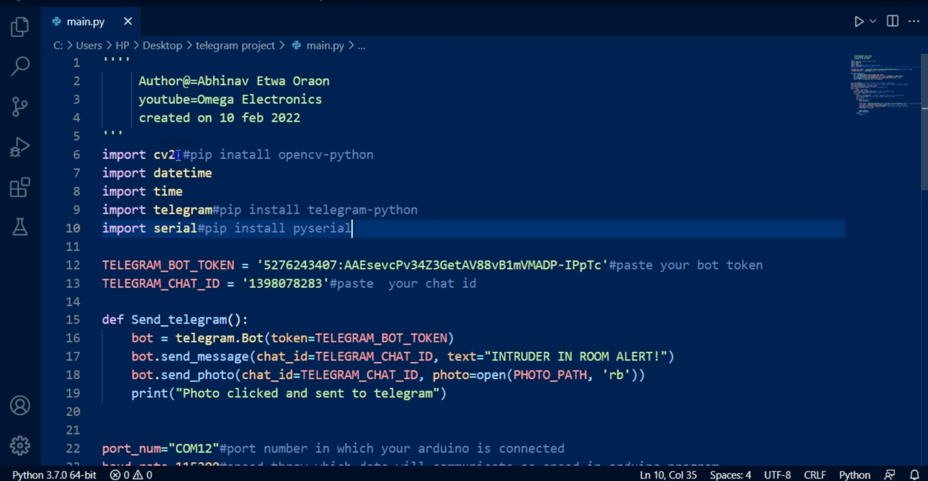
double_click(167, 154)
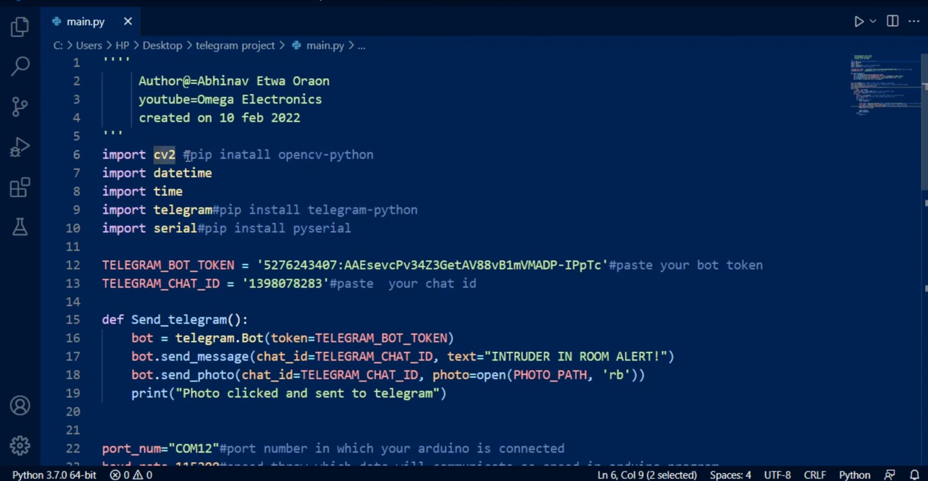
double_click(125, 265)
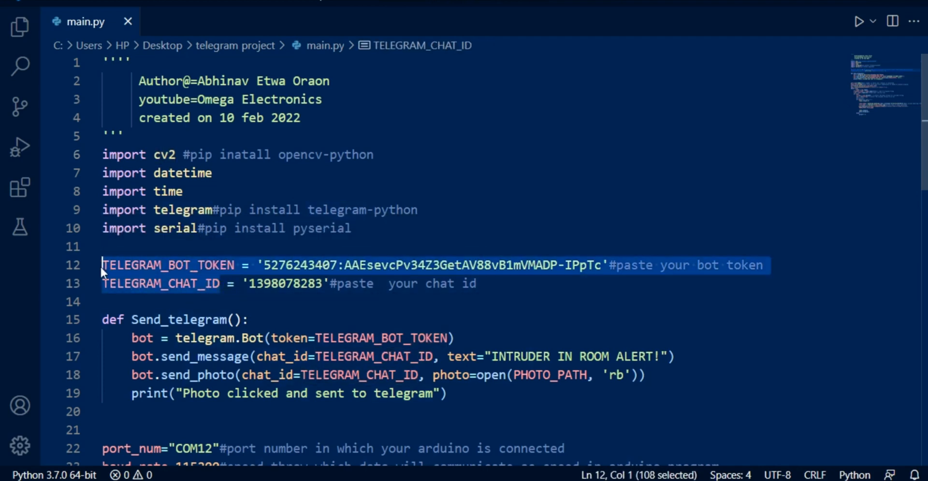
left_click(482, 284)
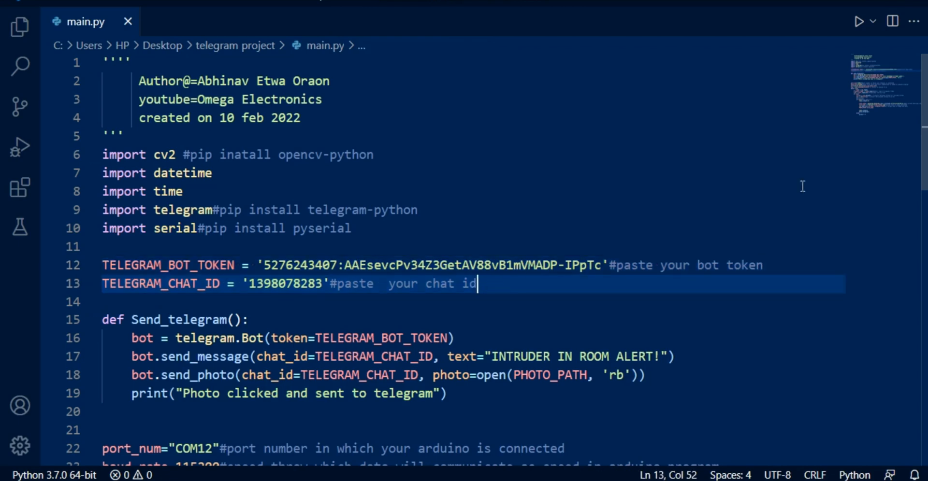
scroll("down", 3)
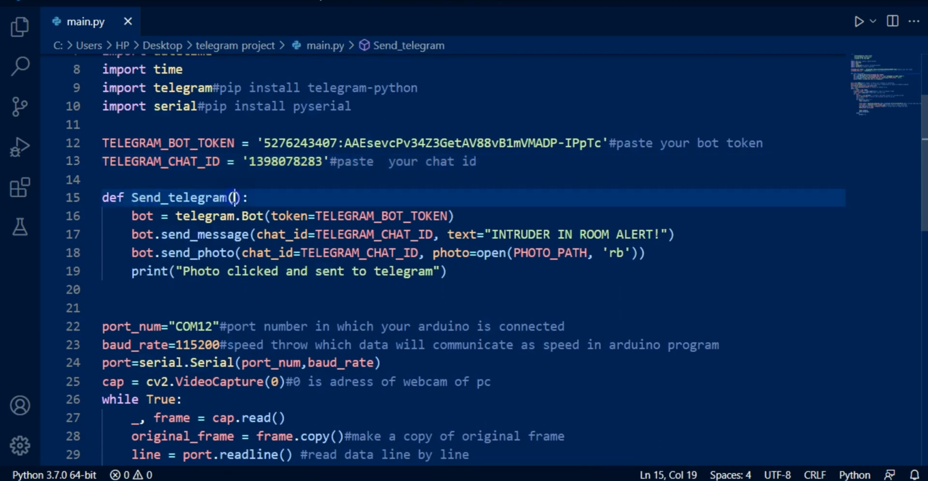
double_click(141, 215)
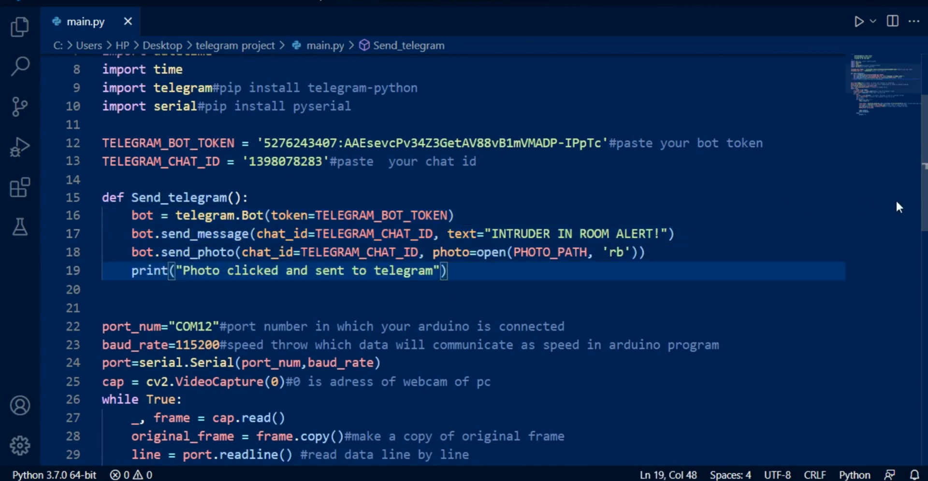
scroll("down", 3)
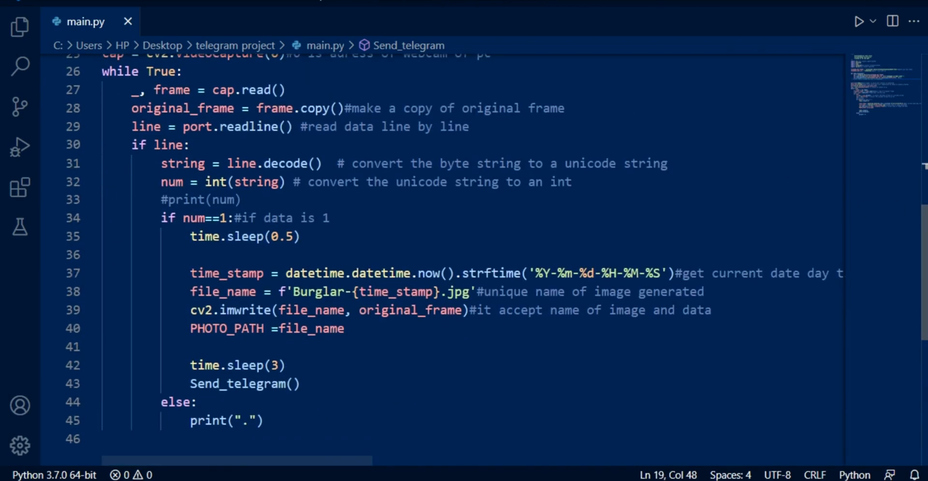
scroll("up", 3)
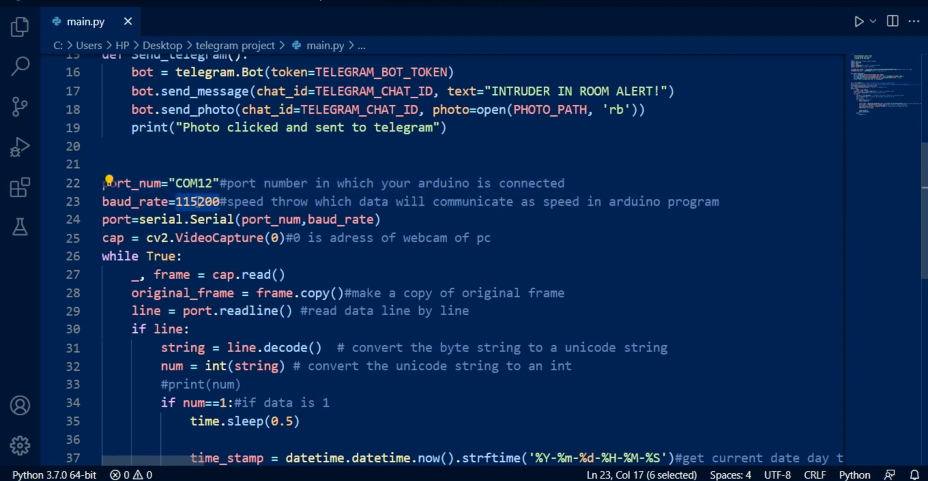
left_click(176, 201)
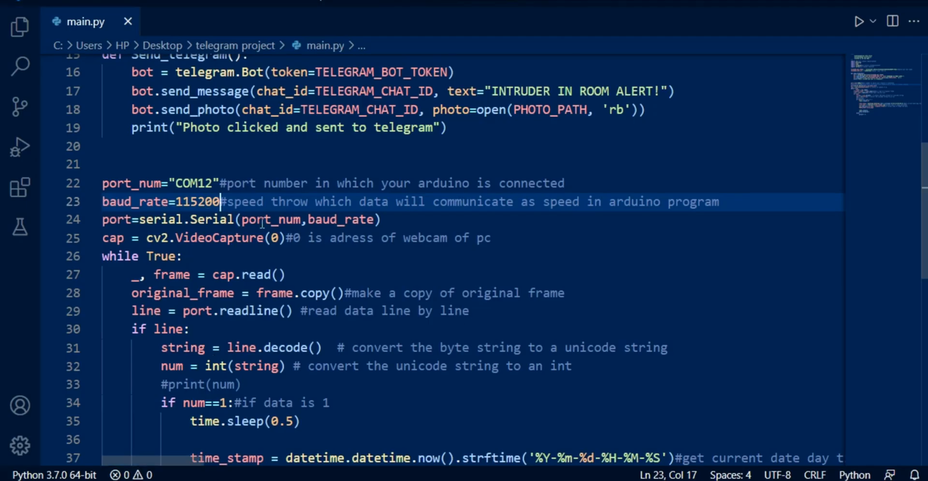
left_click(278, 220)
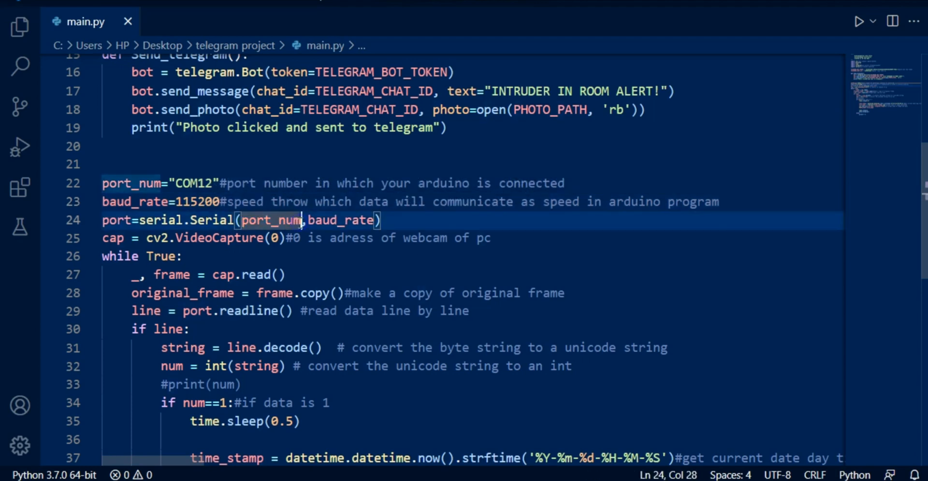
left_click(355, 220)
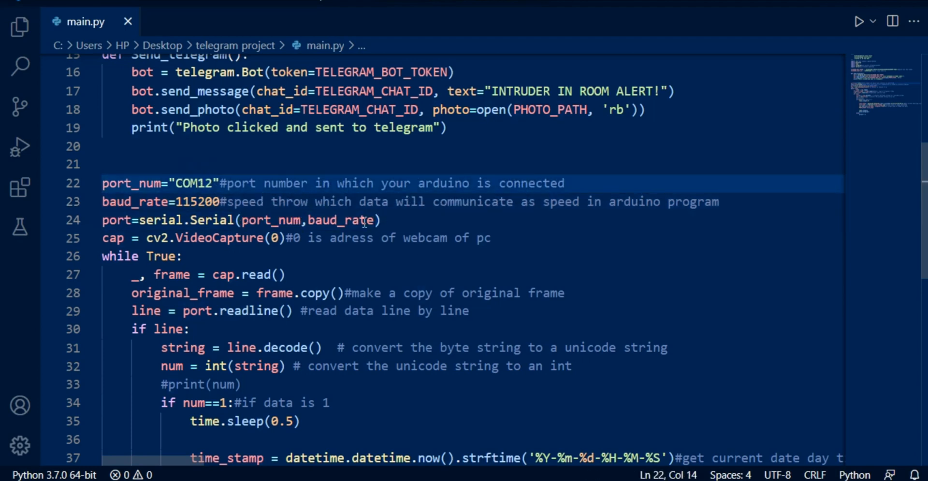
double_click(340, 220)
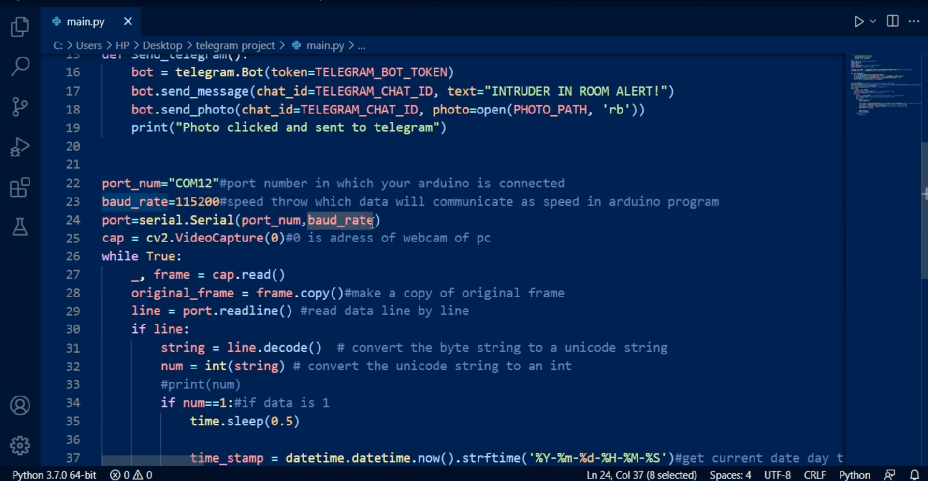
left_click(376, 221)
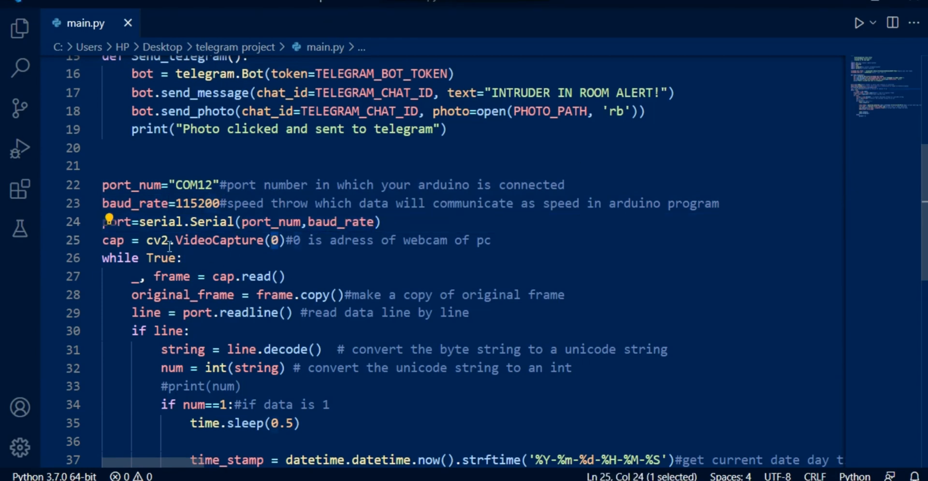
double_click(220, 239)
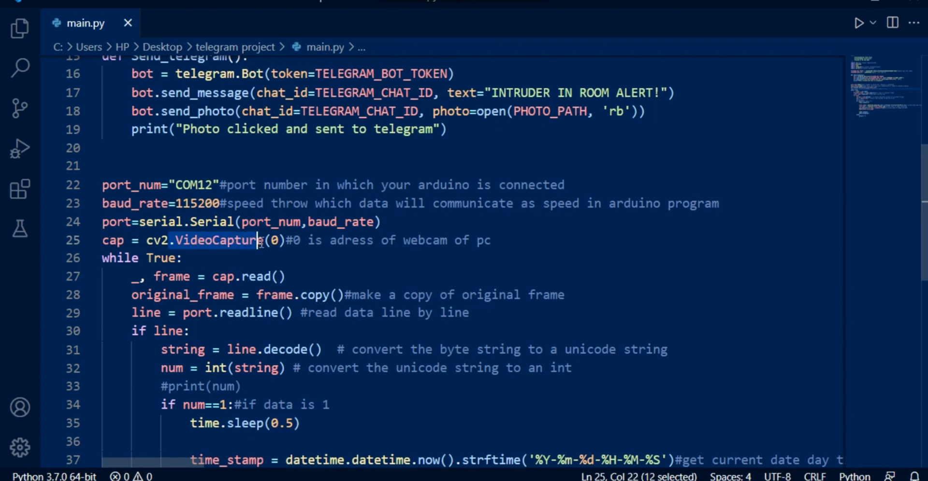
left_click(273, 241)
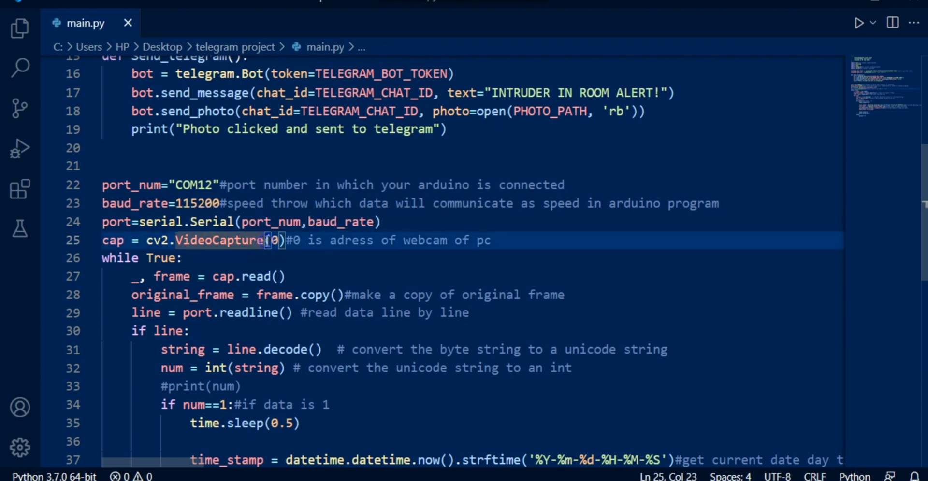
double_click(229, 240)
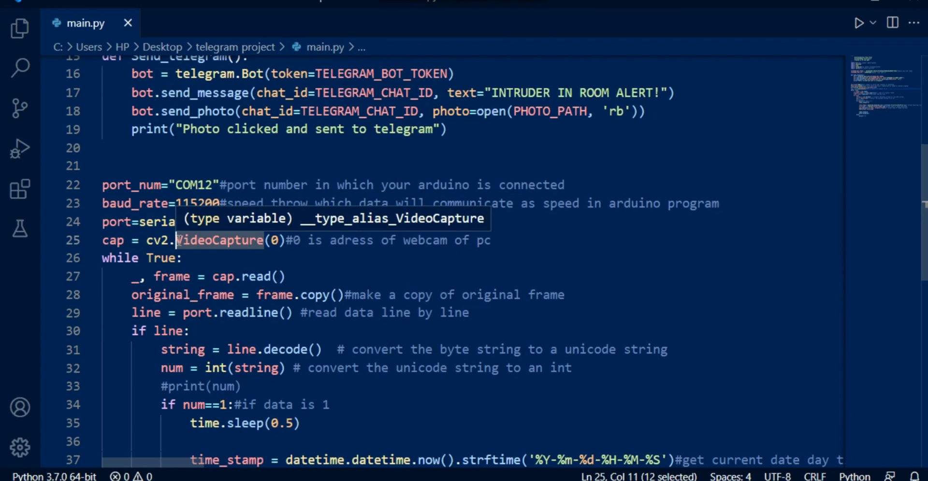
mouse_move(433, 46)
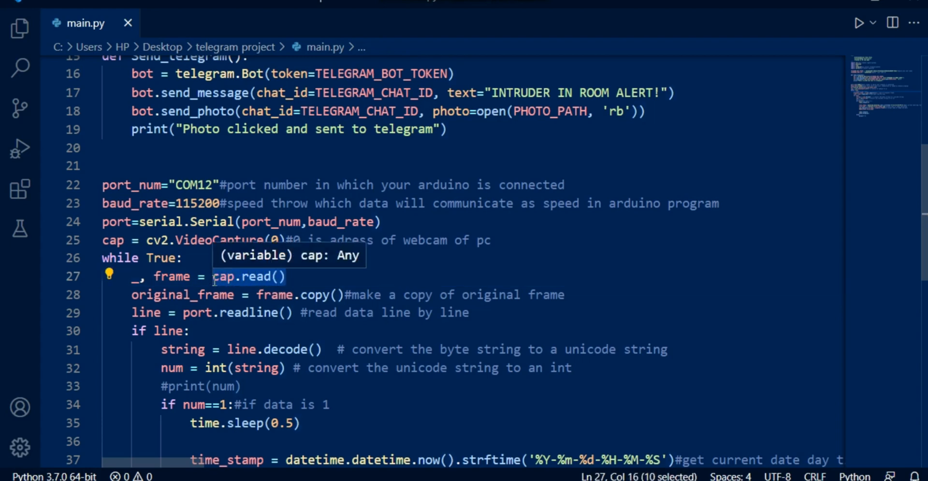
mouse_move(248, 280)
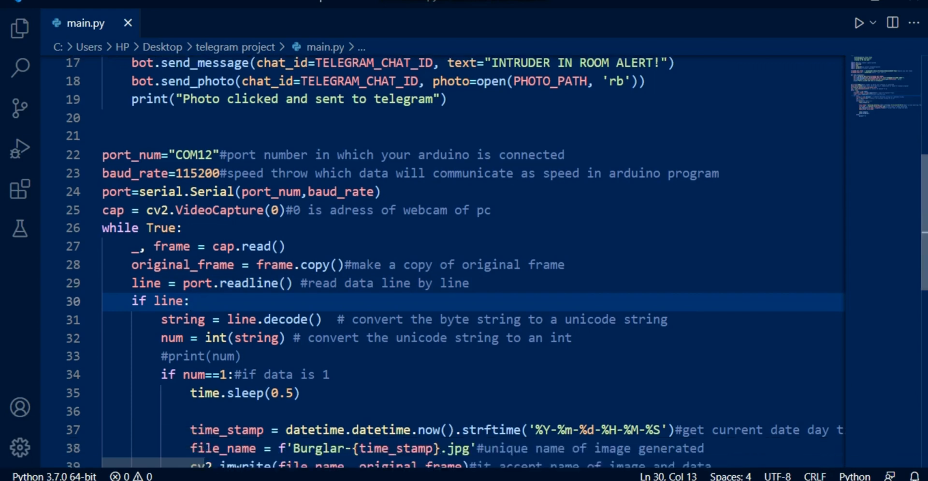
scroll("down", 3)
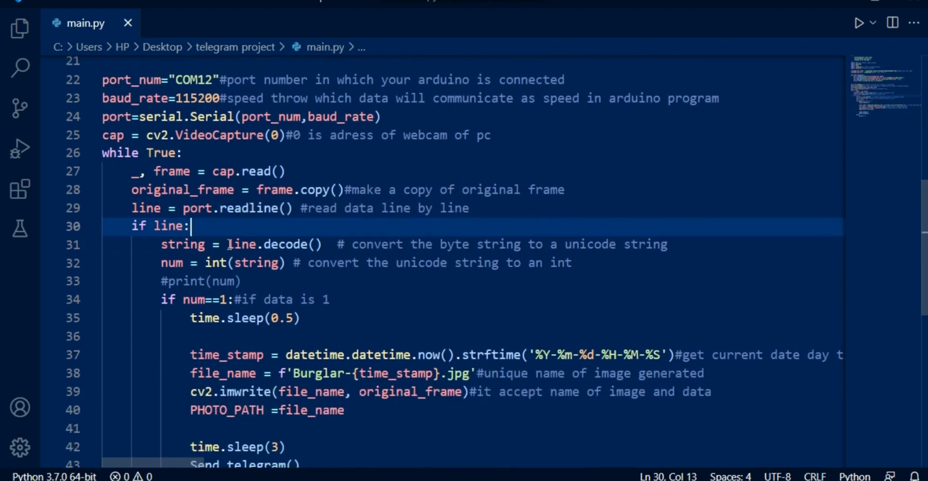
left_click(318, 245)
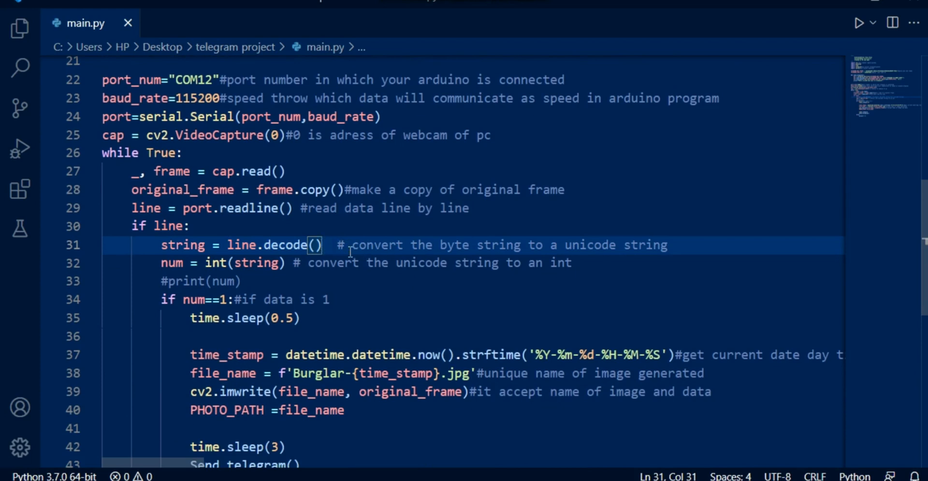
left_click_drag(352, 246, 588, 246)
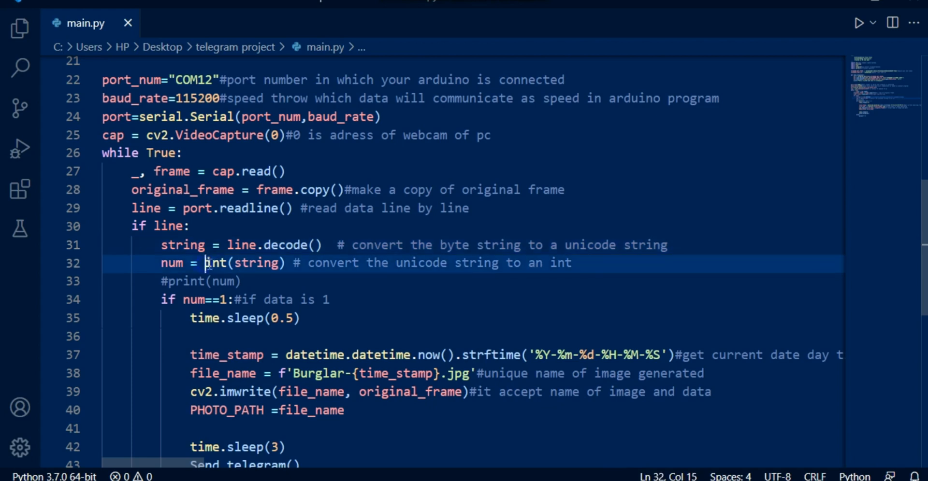
left_click(243, 282)
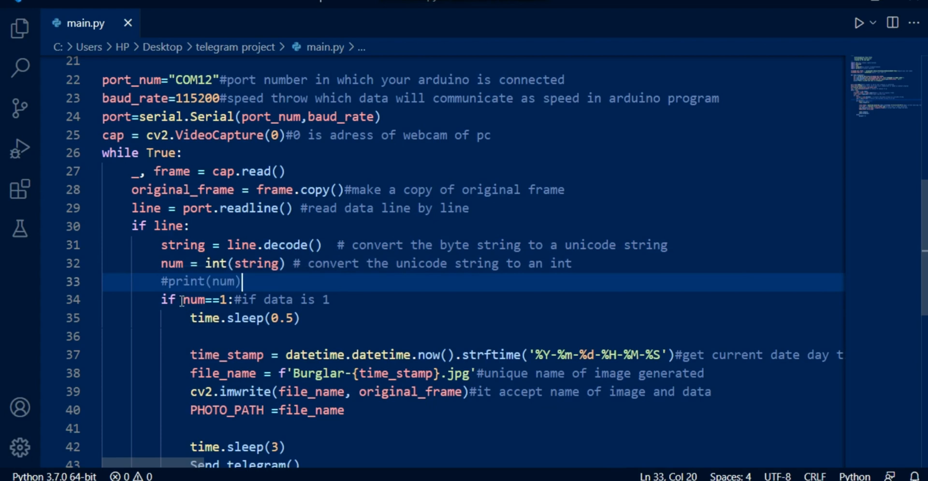
left_click(225, 300)
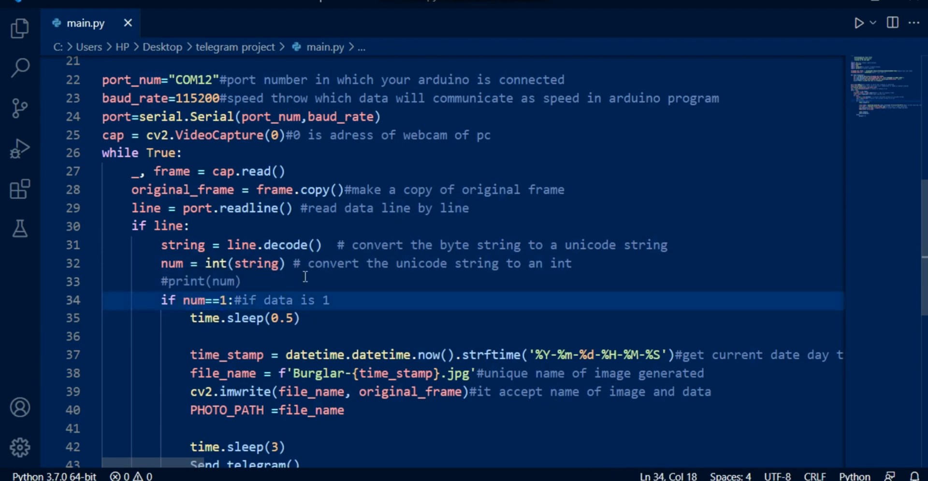
mouse_move(189, 320)
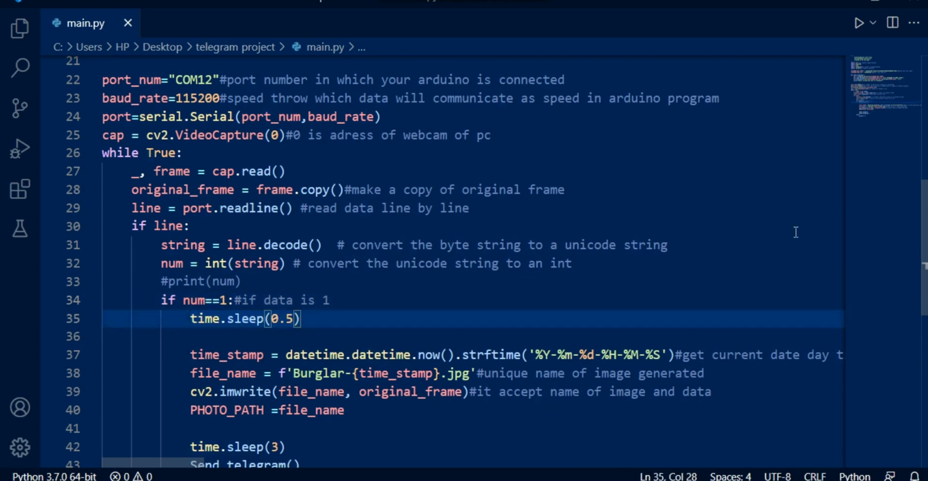
scroll("down", 3)
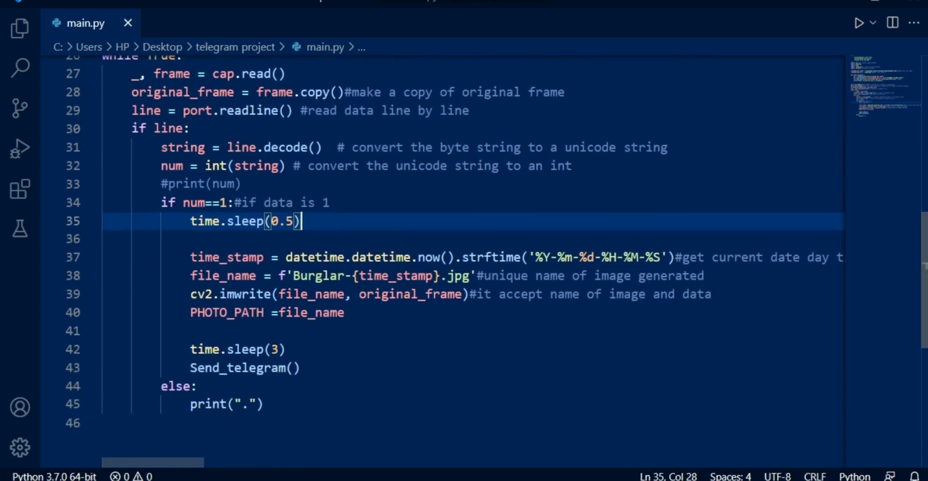
double_click(206, 257)
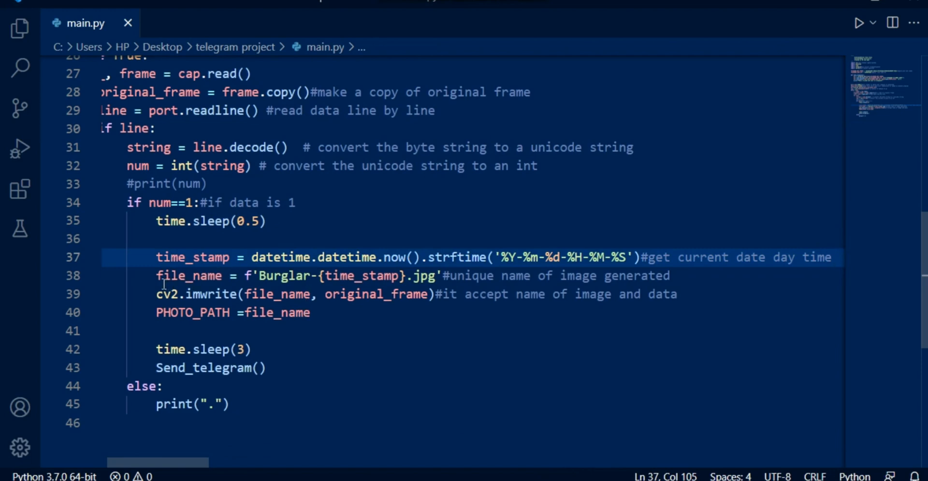
double_click(190, 275)
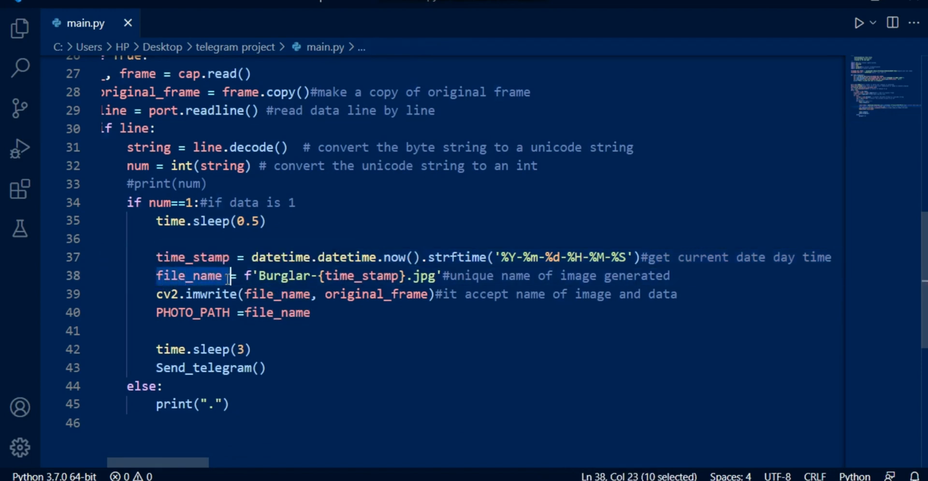
left_click(223, 276)
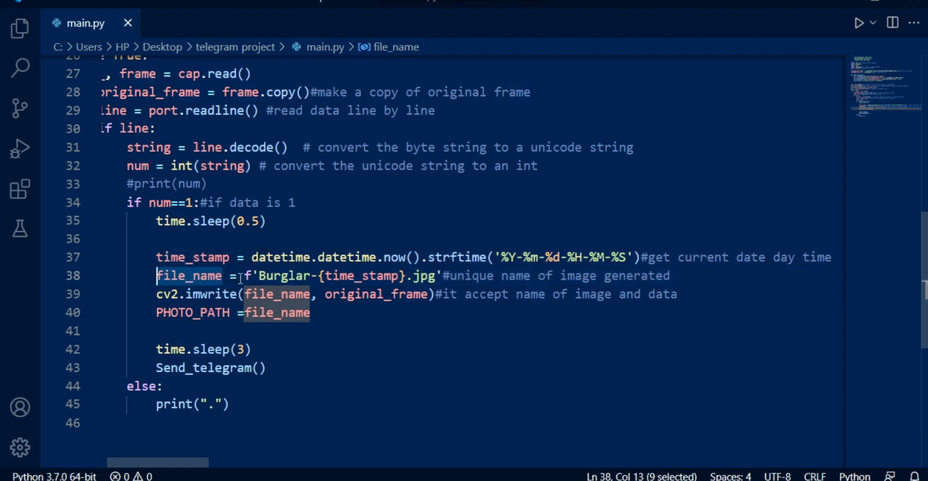
double_click(284, 275)
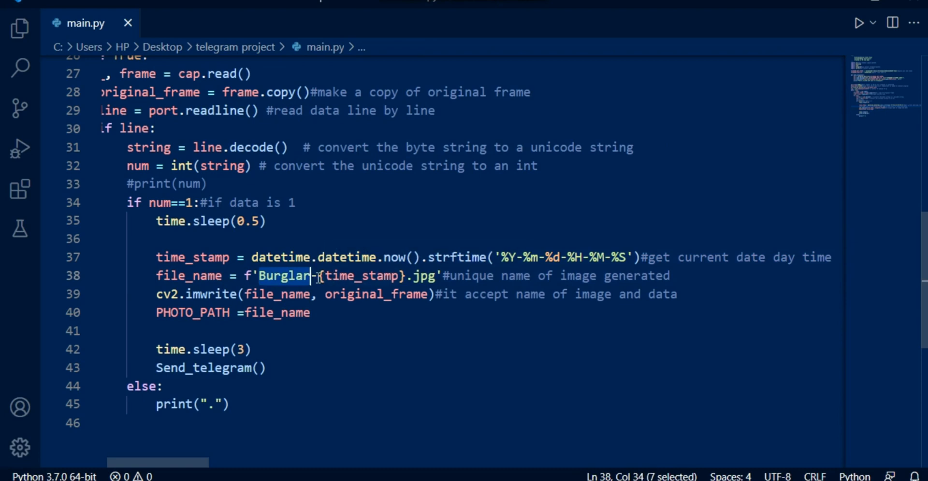
left_click_drag(311, 275, 407, 275)
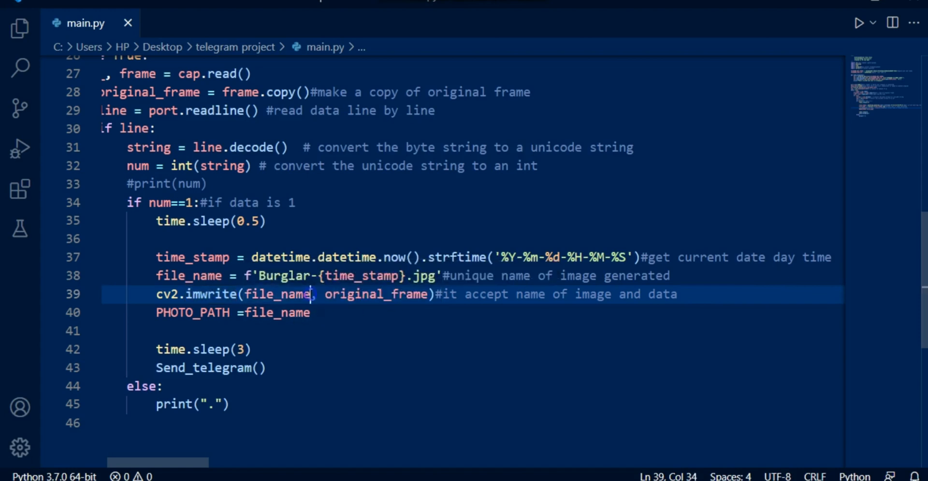
double_click(276, 294)
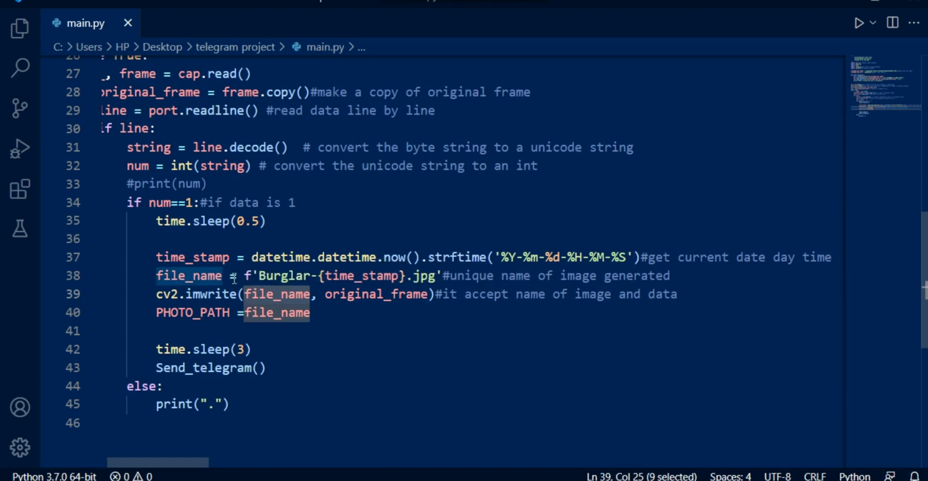
left_click(427, 276)
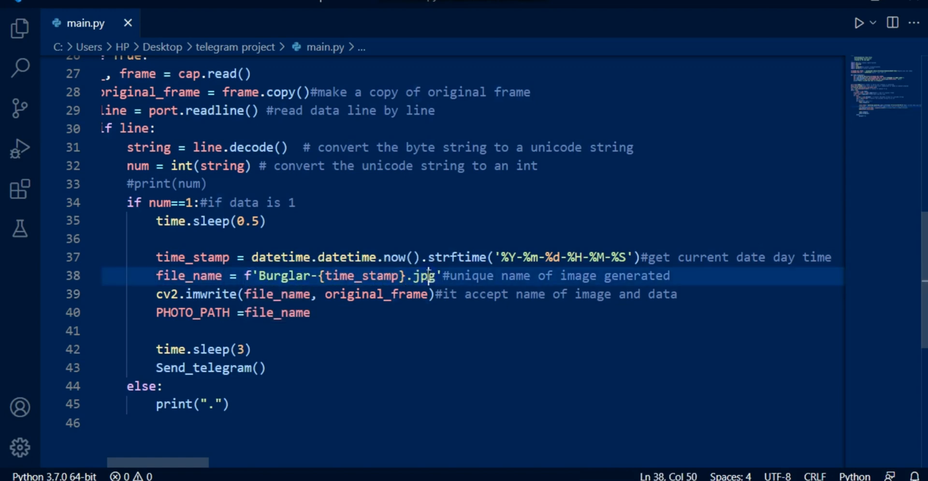
double_click(377, 293)
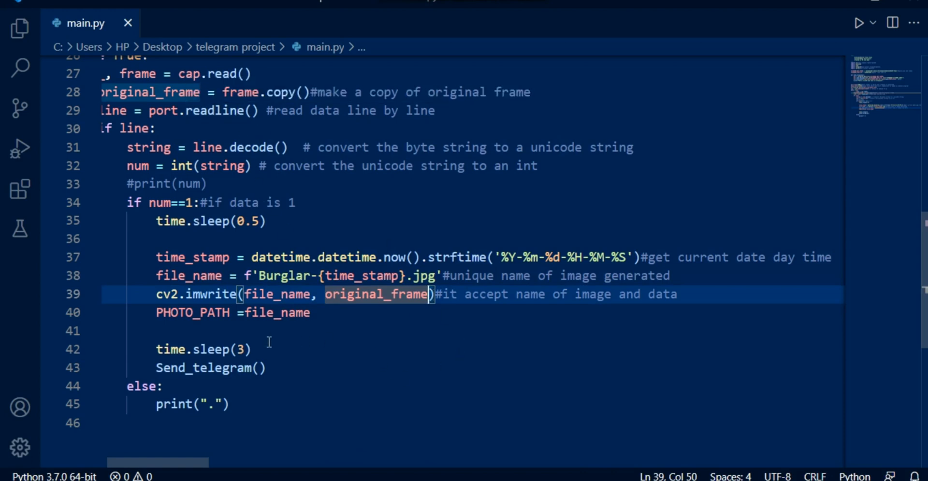
mouse_move(246, 312)
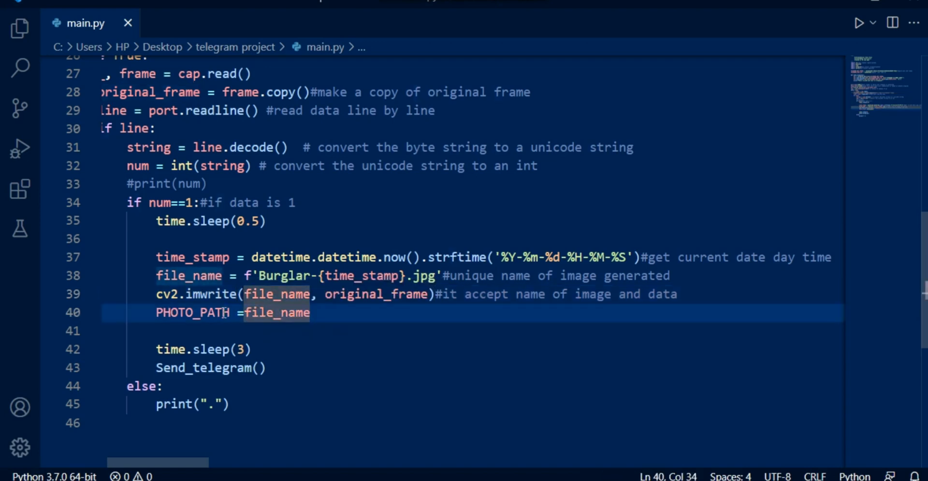
double_click(191, 312)
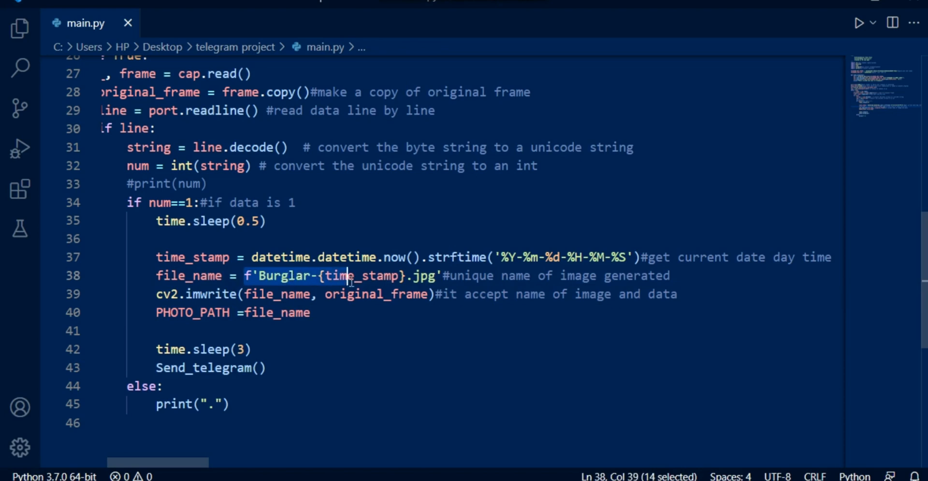
left_click_drag(349, 276, 440, 275)
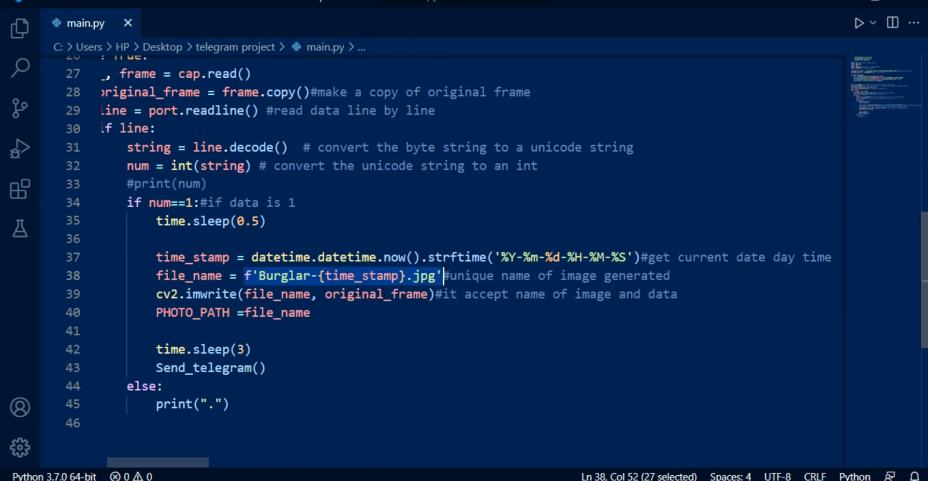
mouse_move(255, 354)
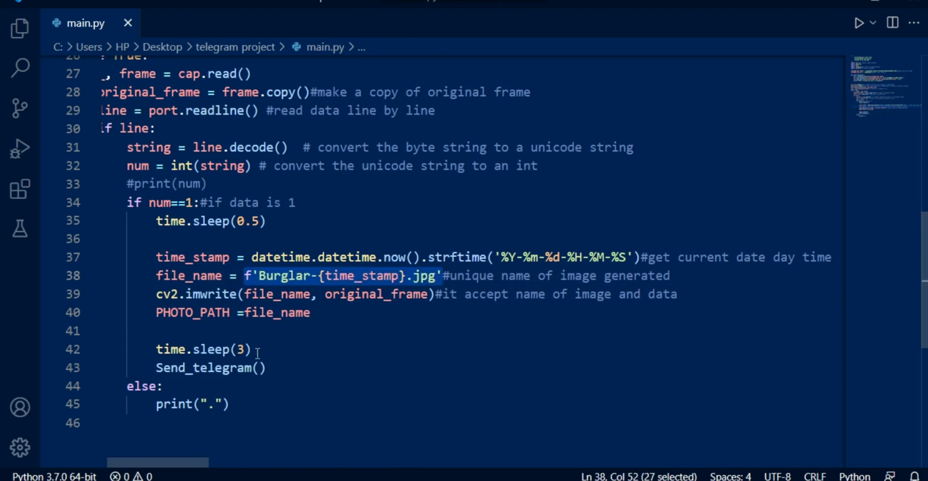
left_click(243, 349)
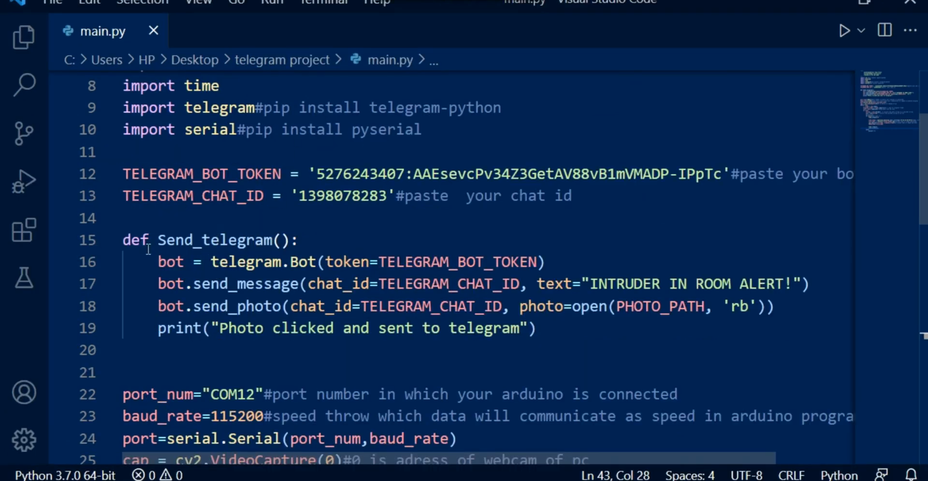
double_click(215, 240)
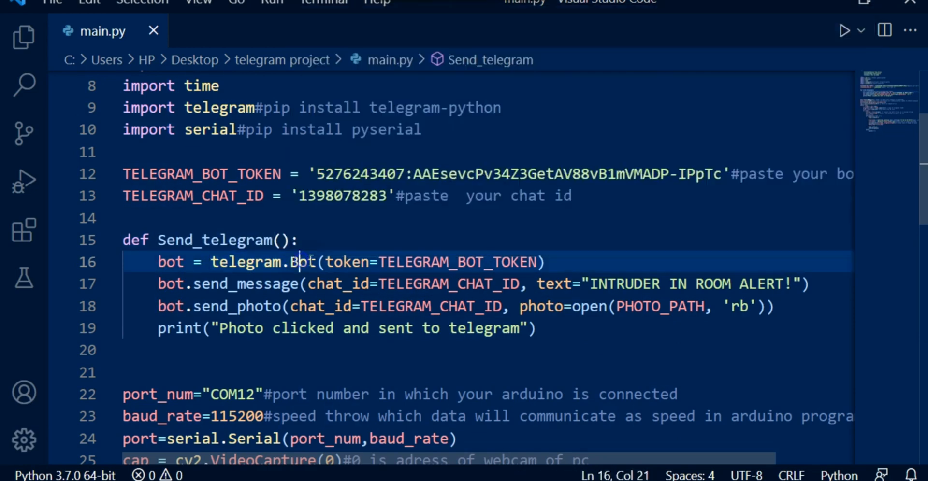
double_click(350, 262)
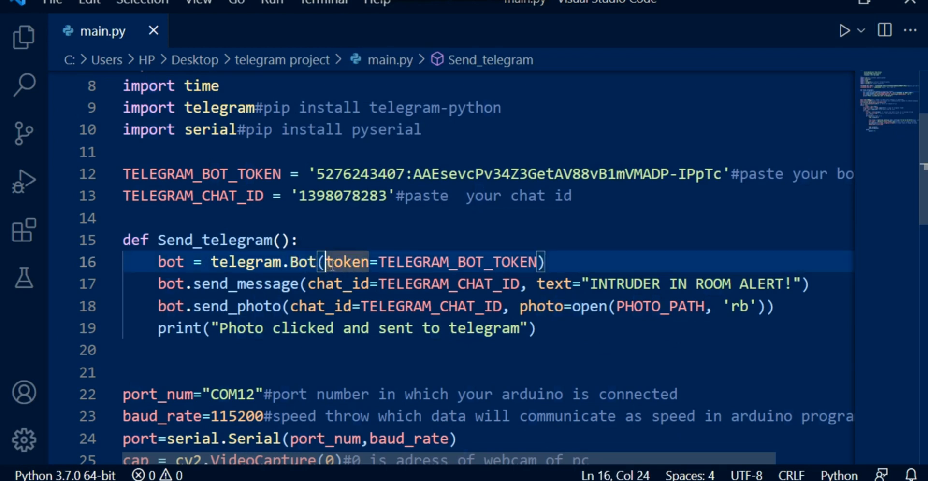
left_click_drag(325, 262, 539, 262)
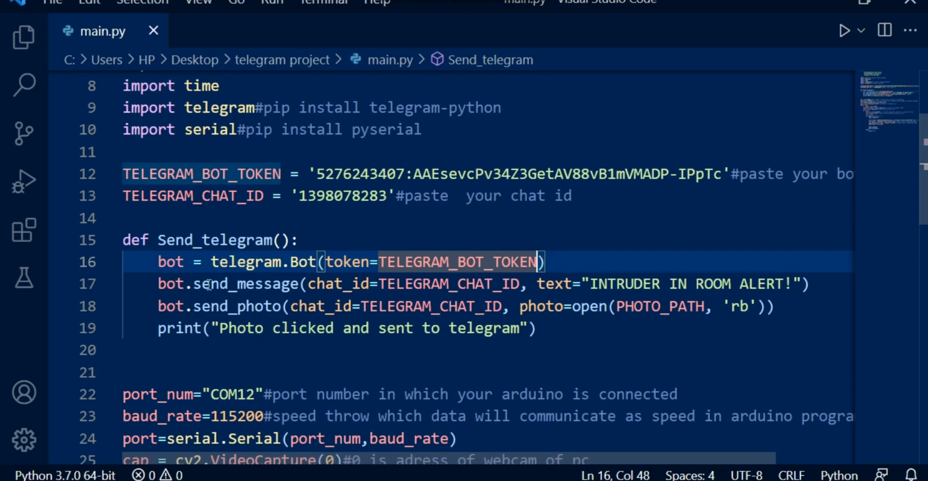
double_click(245, 283)
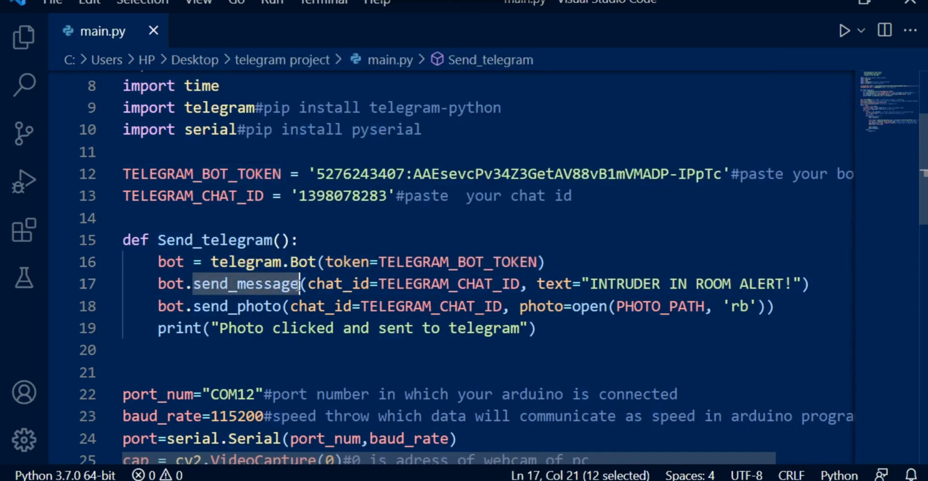
mouse_move(246, 284)
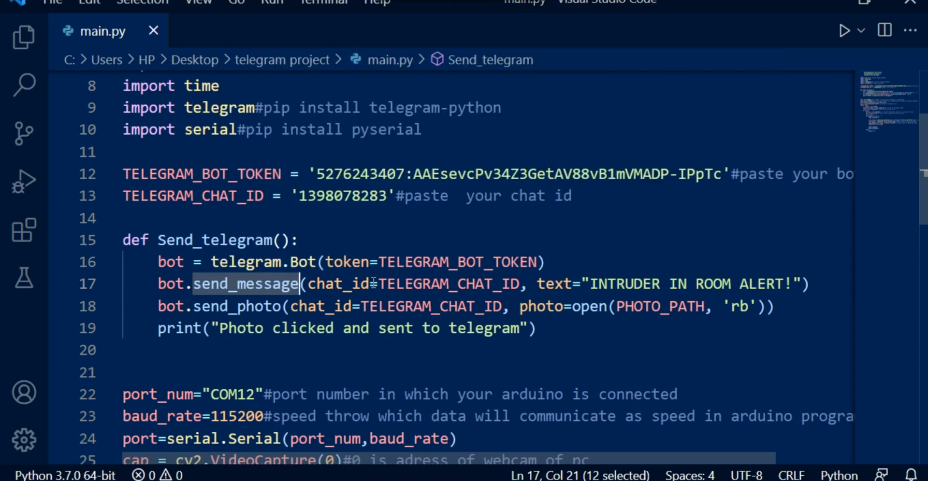
mouse_move(589, 283)
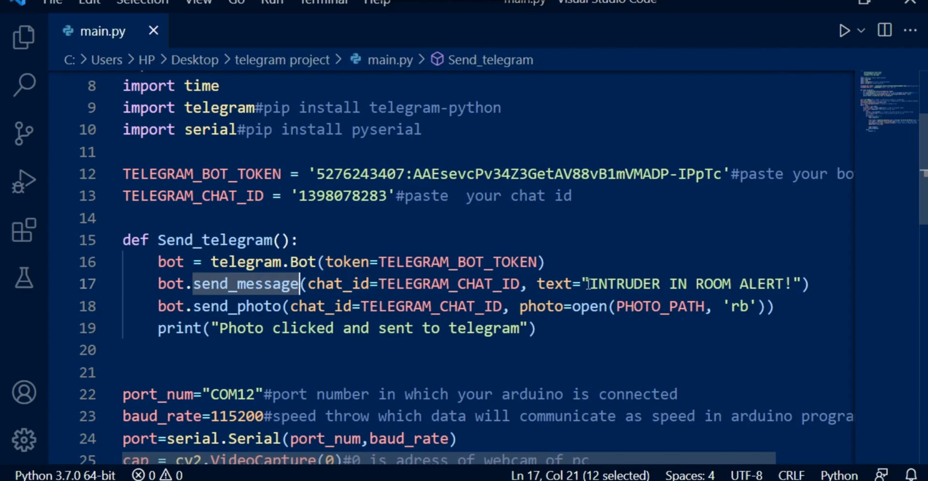
left_click_drag(591, 284, 784, 285)
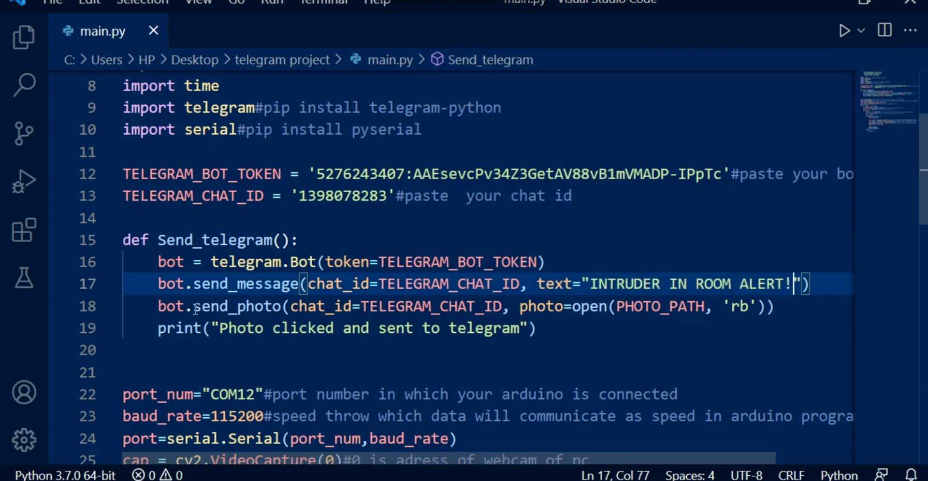
double_click(236, 306)
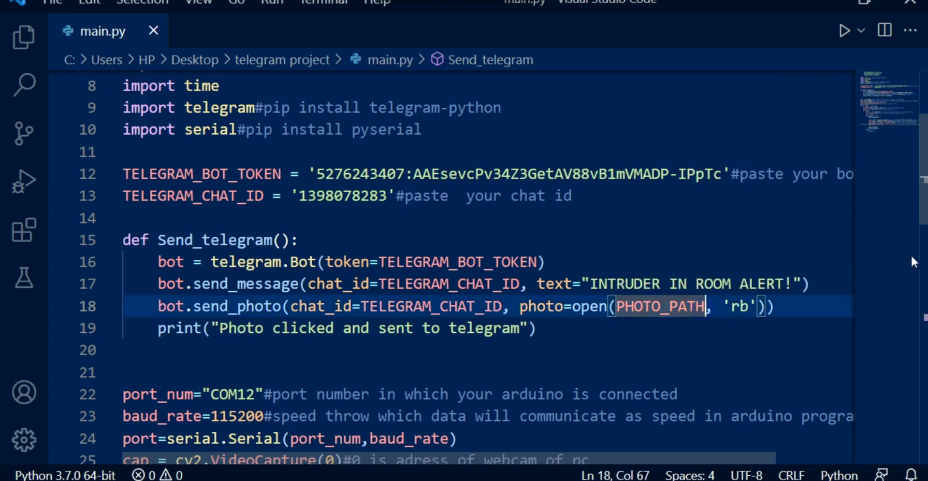
scroll("down", 3)
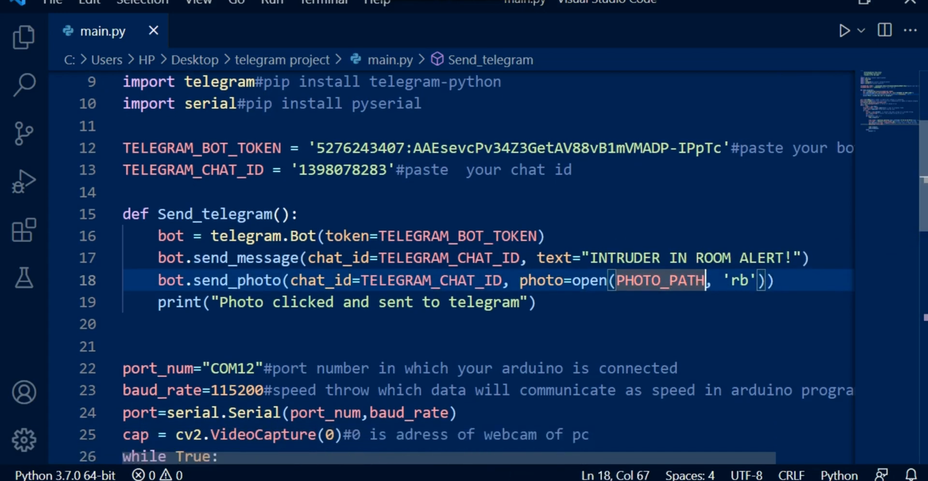
scroll("down", 3)
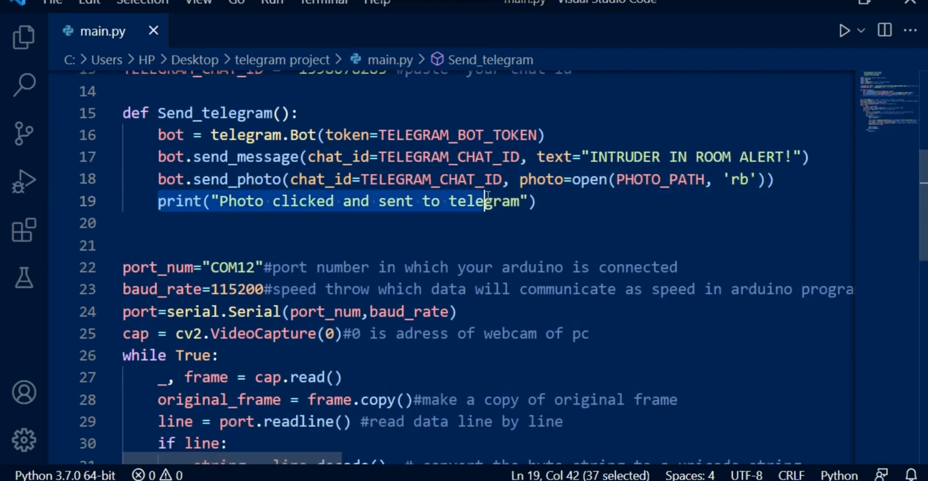
scroll("down", 3)
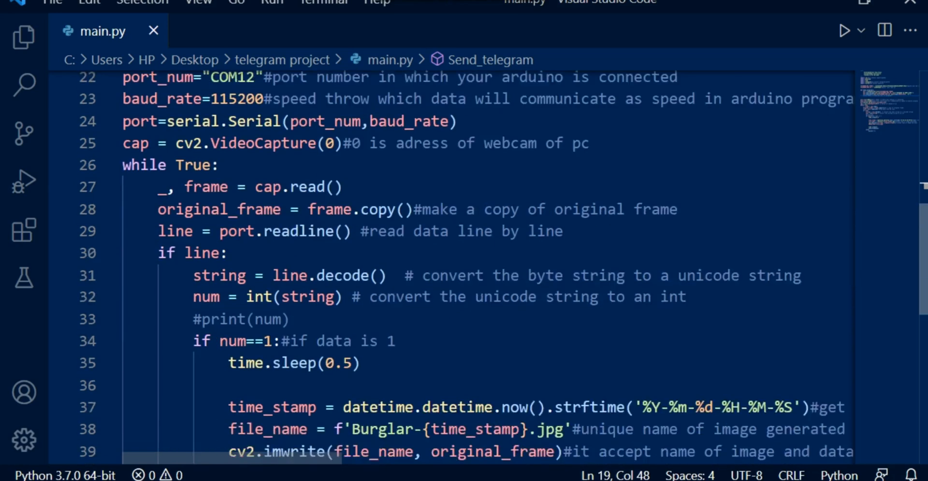
scroll("down", 3)
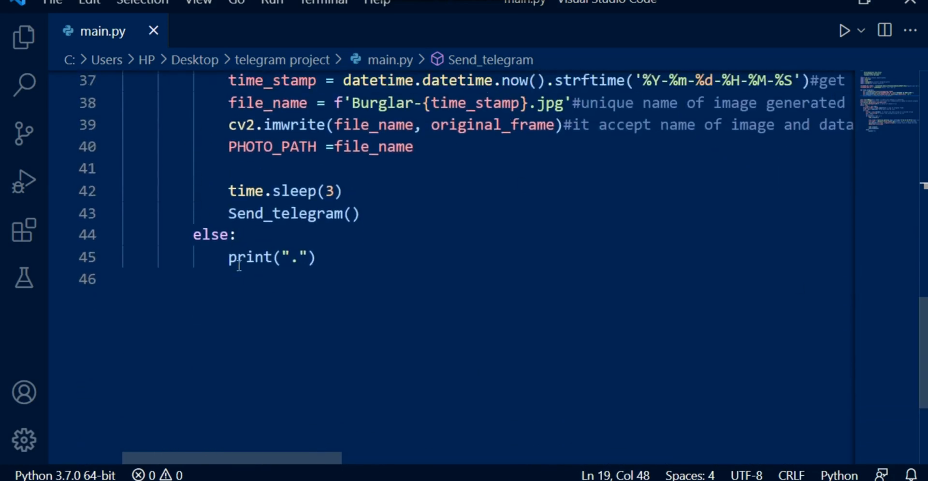
double_click(292, 257)
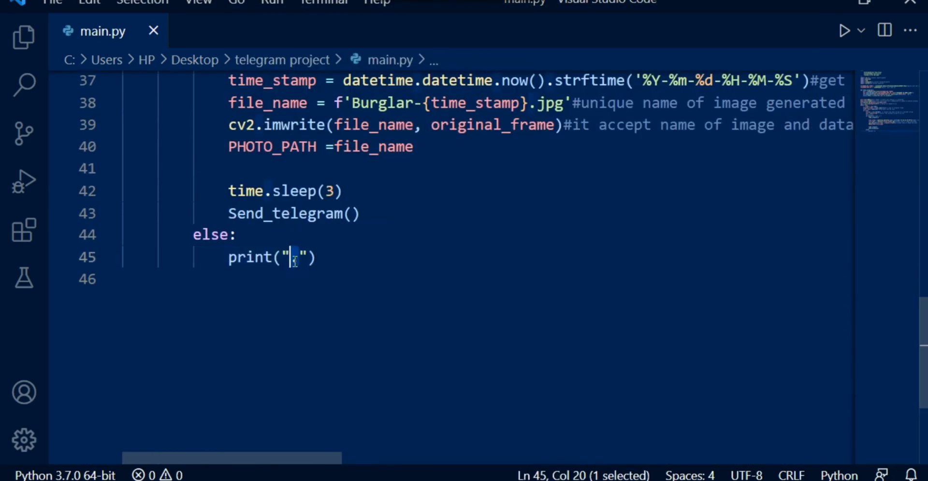
type(".")
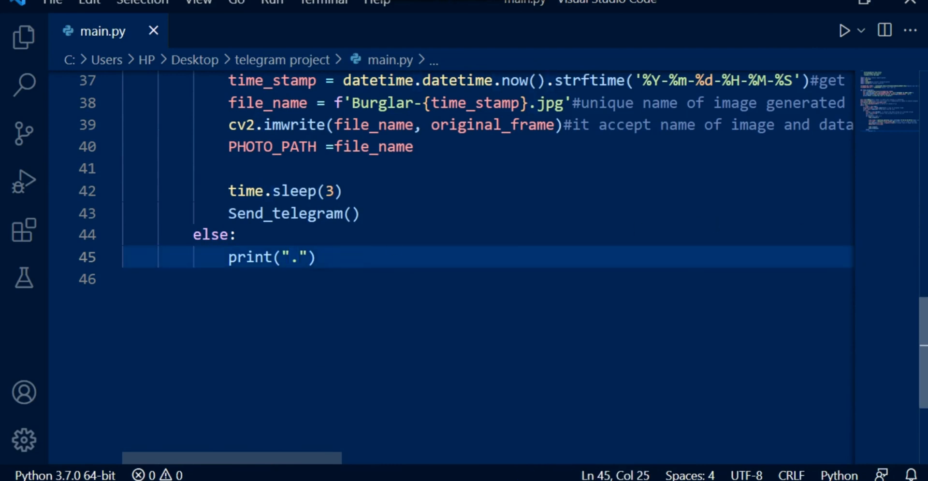